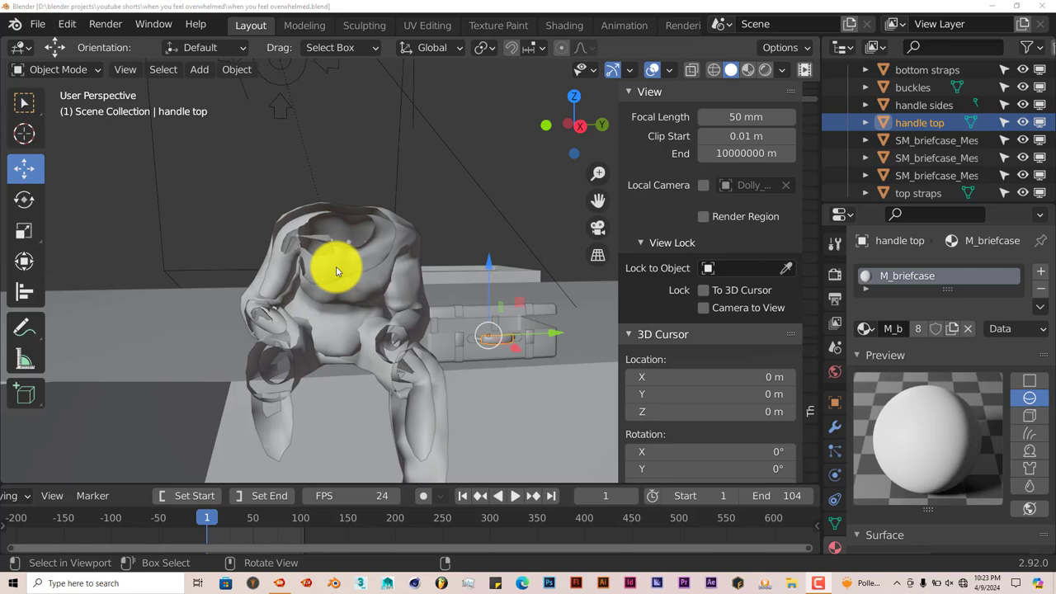
mouse_move(360, 272)
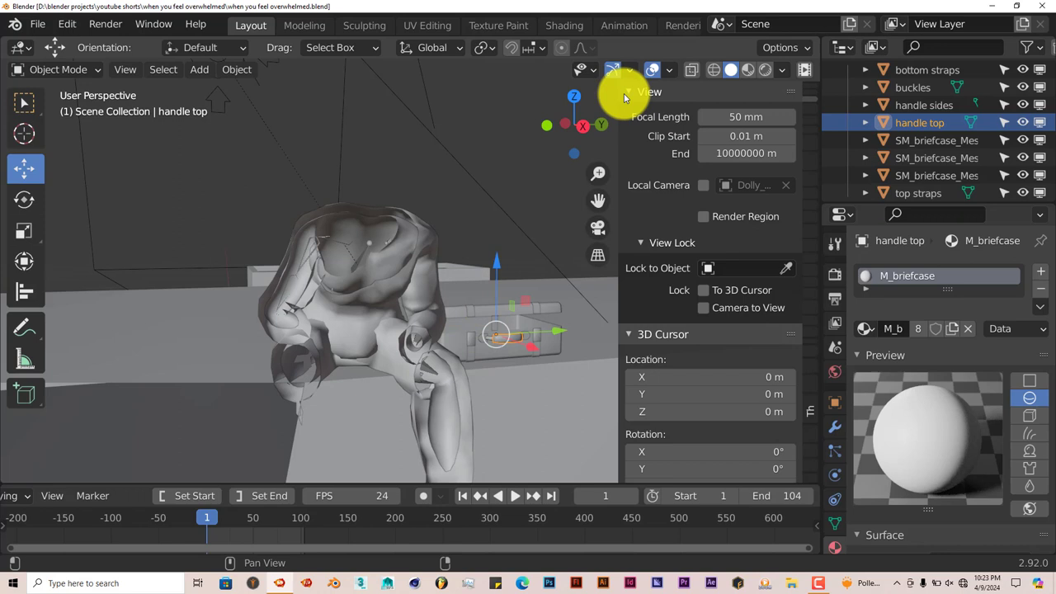
mouse_move(798, 106)
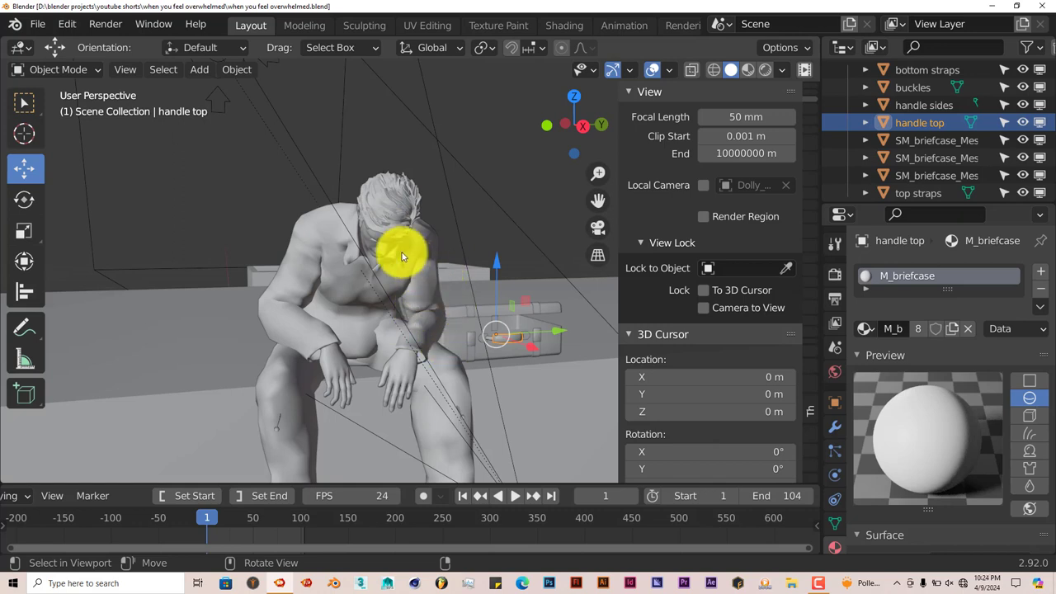
mouse_move(366, 293)
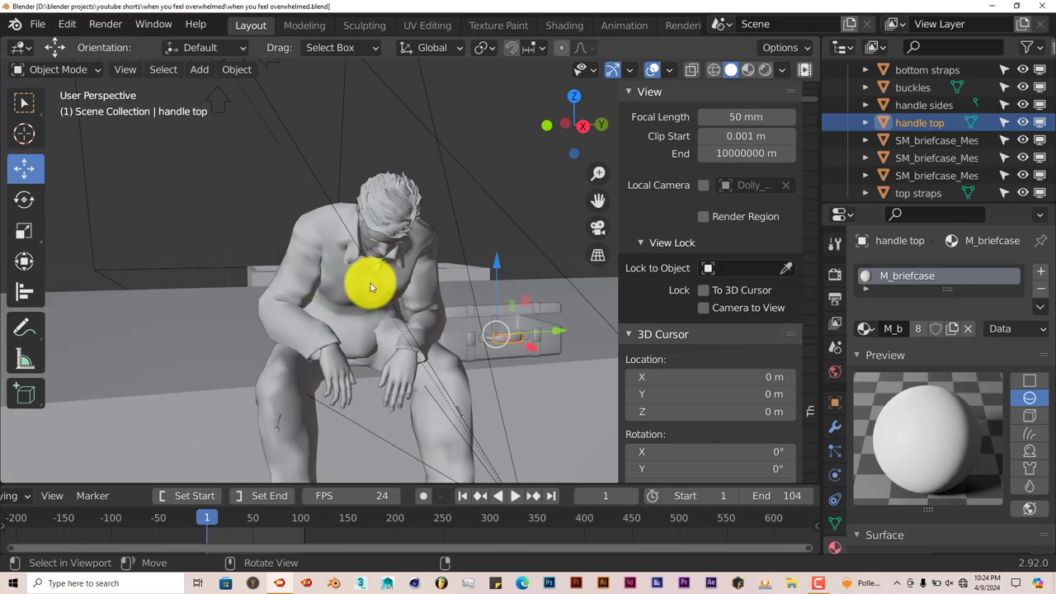
mouse_move(369, 279)
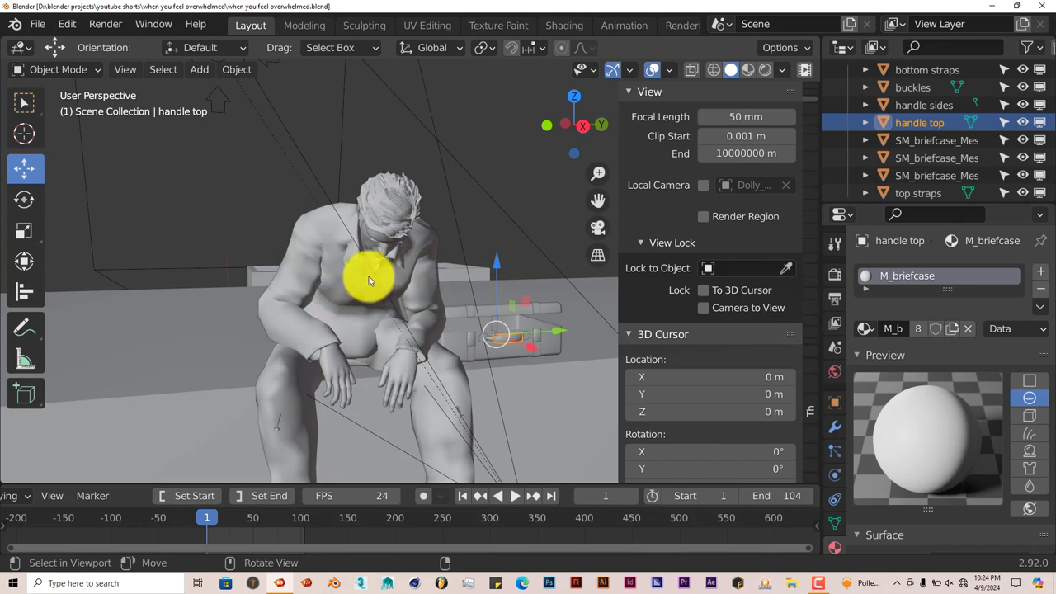
mouse_move(402, 289)
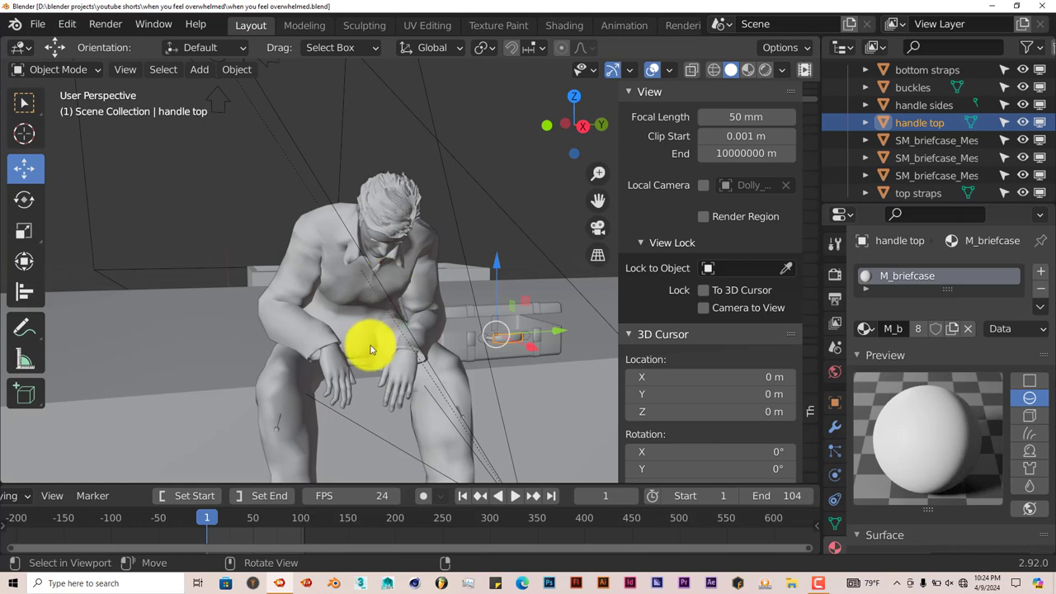
mouse_move(371, 347)
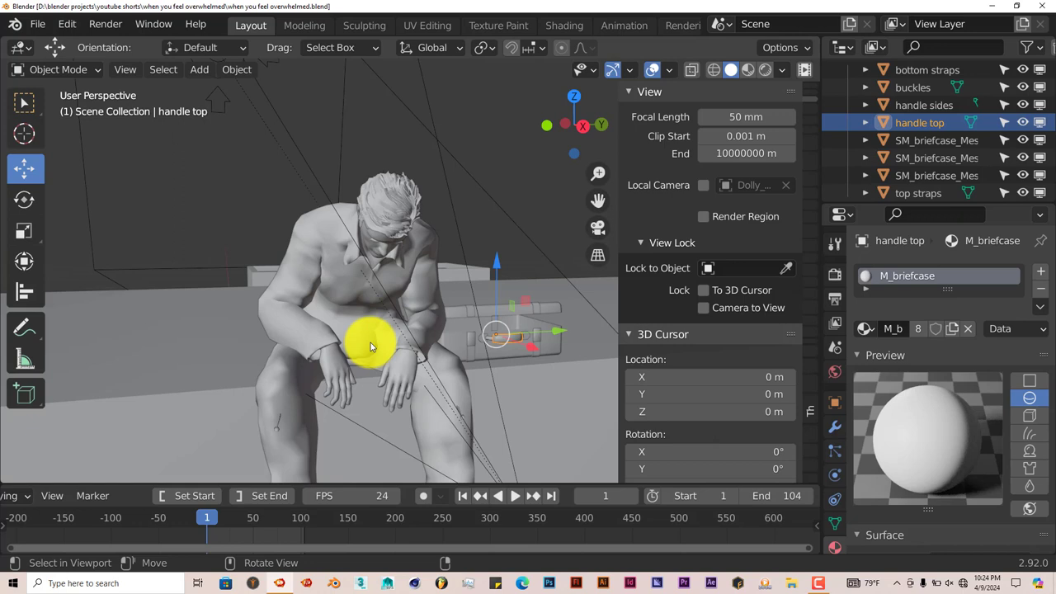
mouse_move(504, 247)
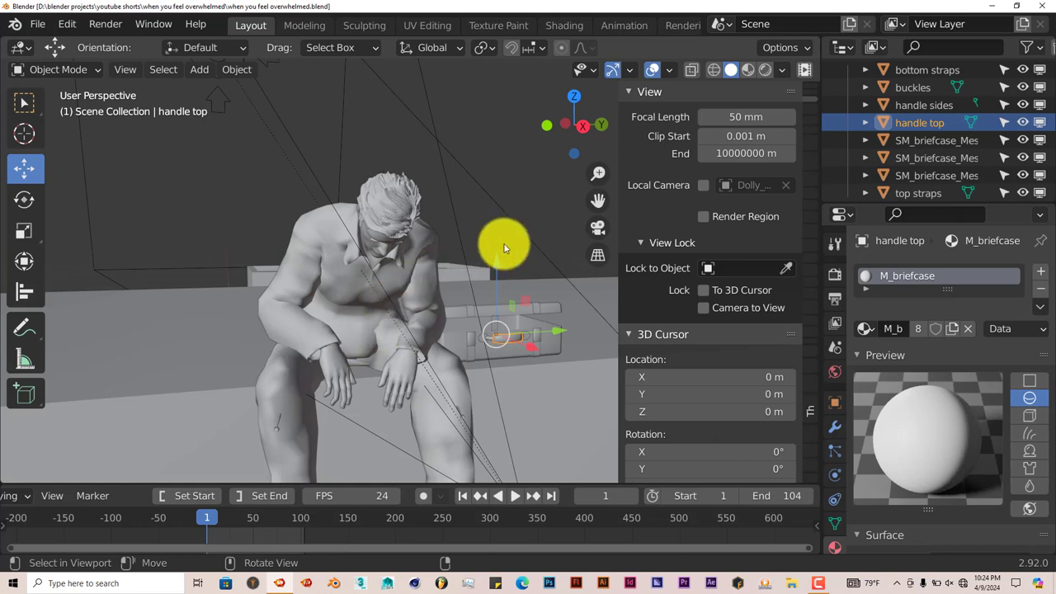